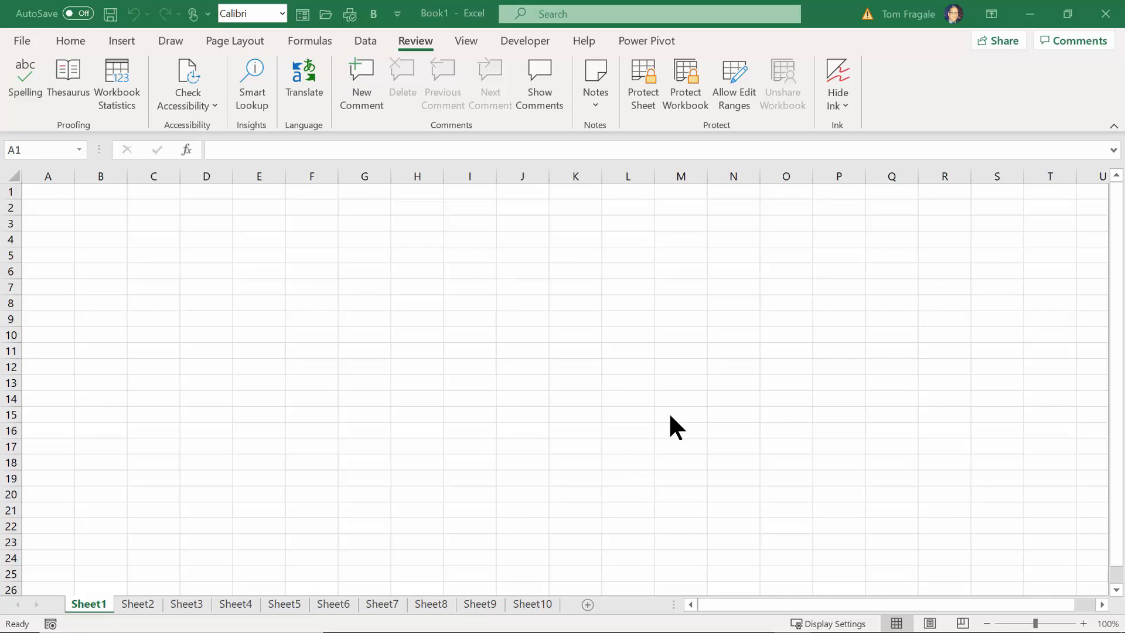
mouse_move(601, 465)
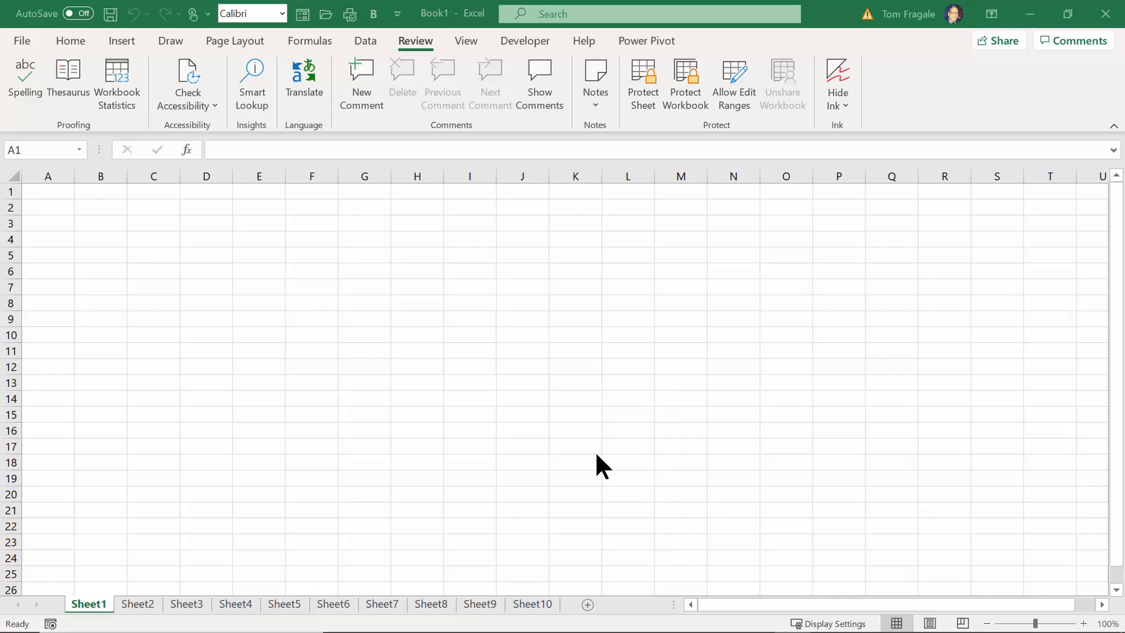
mouse_move(539, 214)
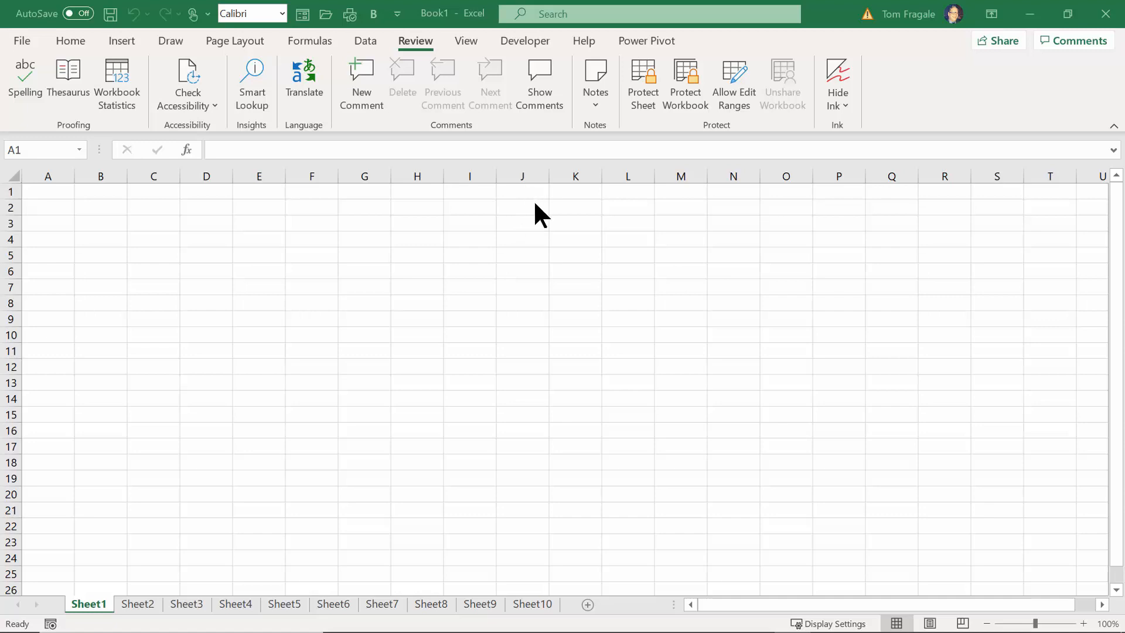
mouse_move(449, 124)
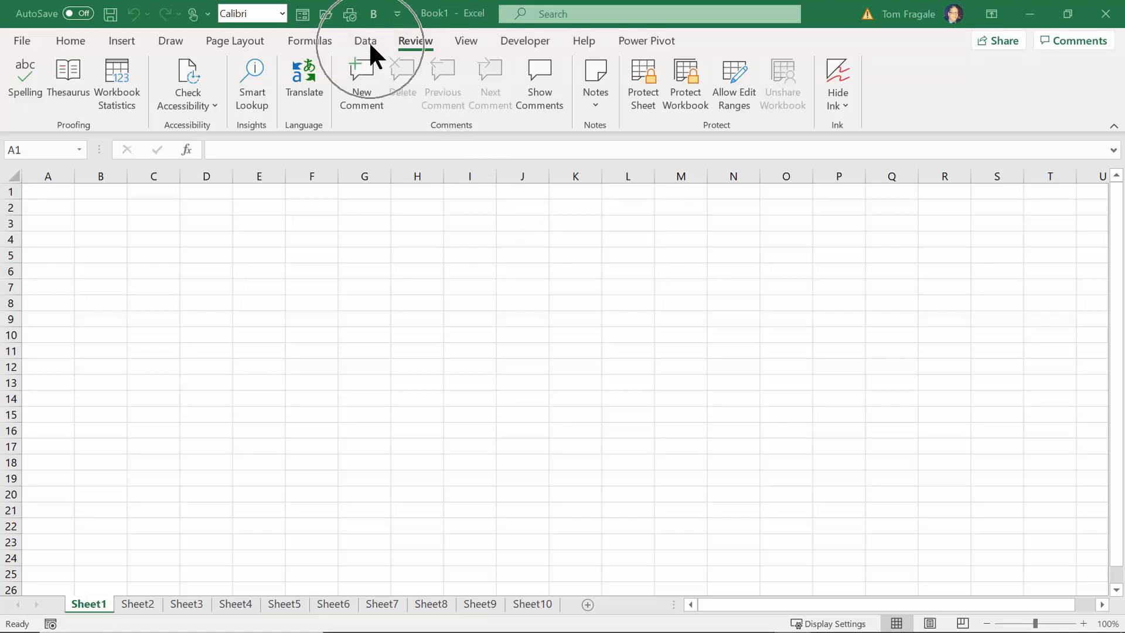
- Start a Get Data import from an Excel workbook via the Data tab
left_click(365, 41)
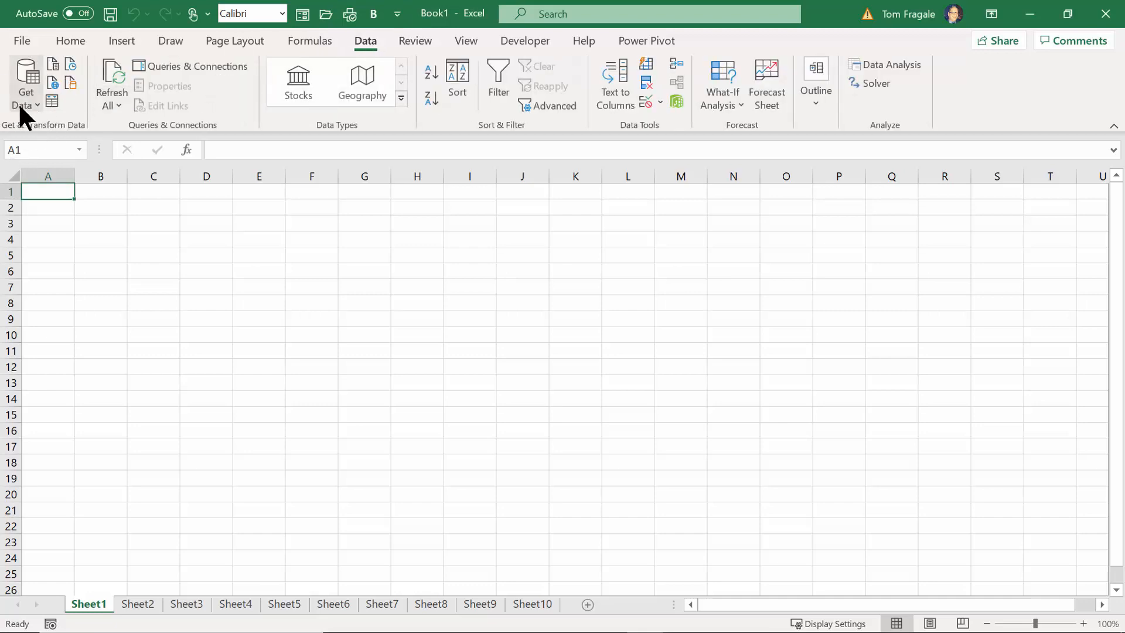
left_click(26, 83)
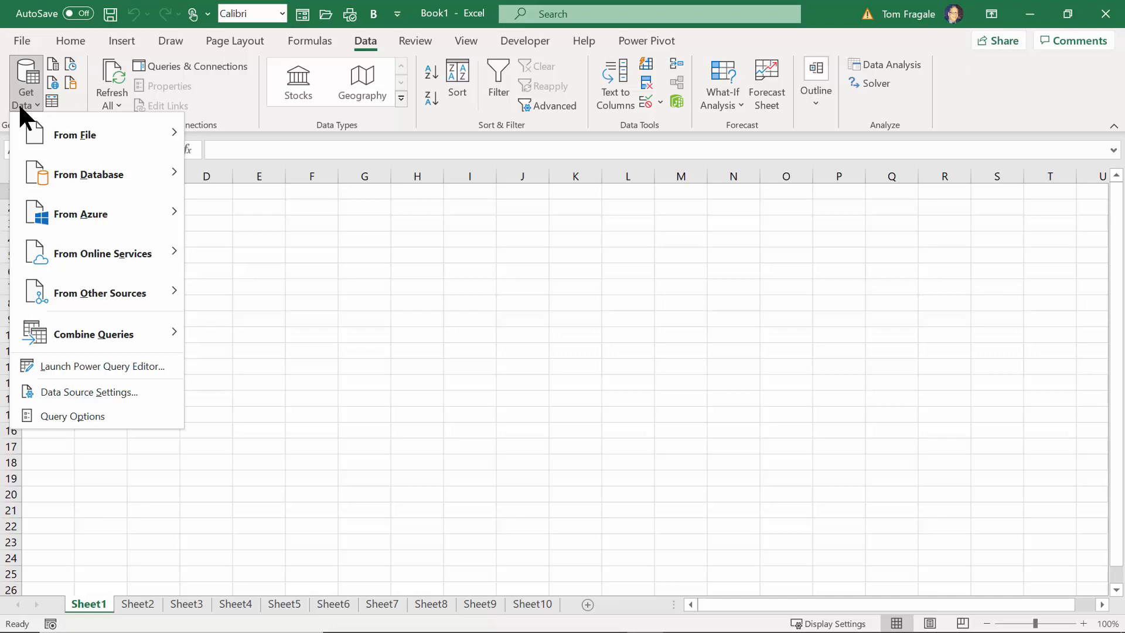
mouse_move(74, 134)
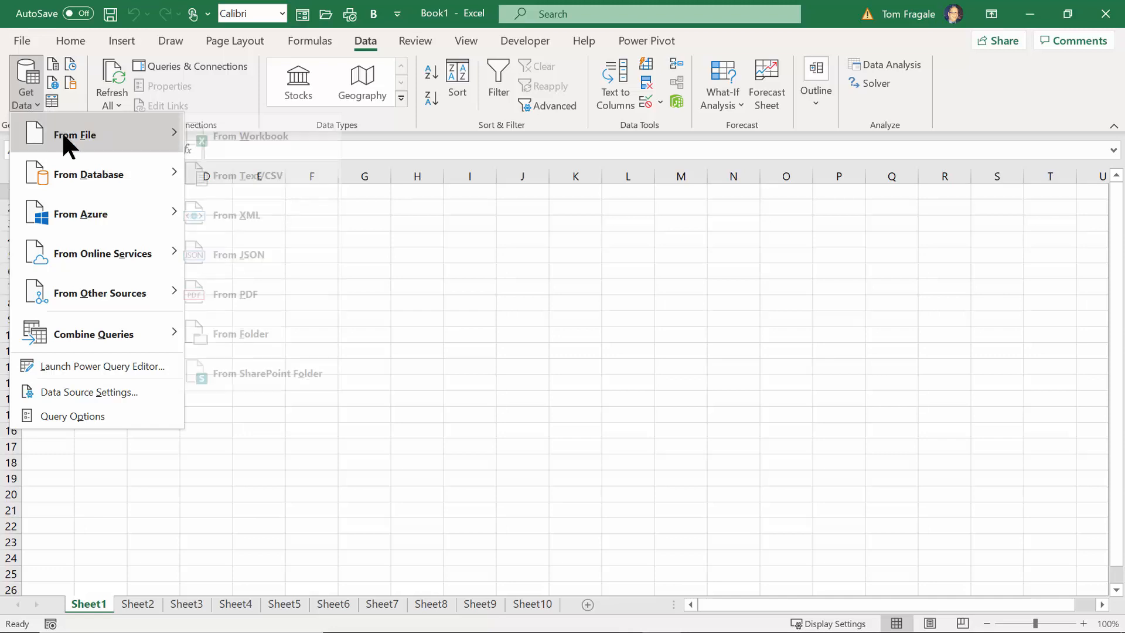
mouse_move(75, 135)
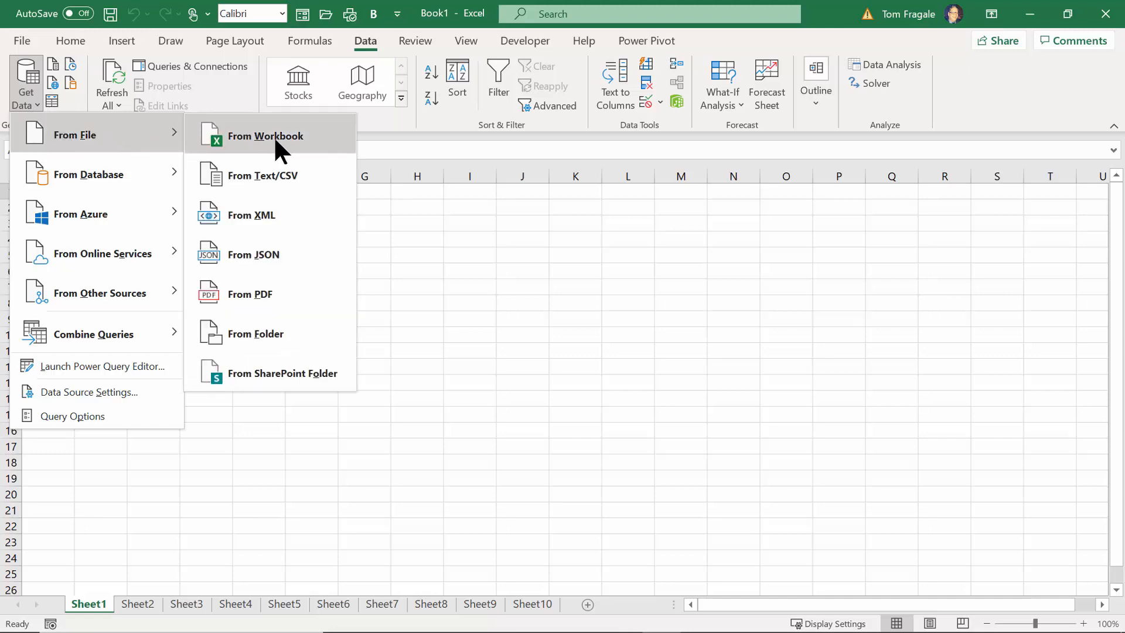
left_click(265, 137)
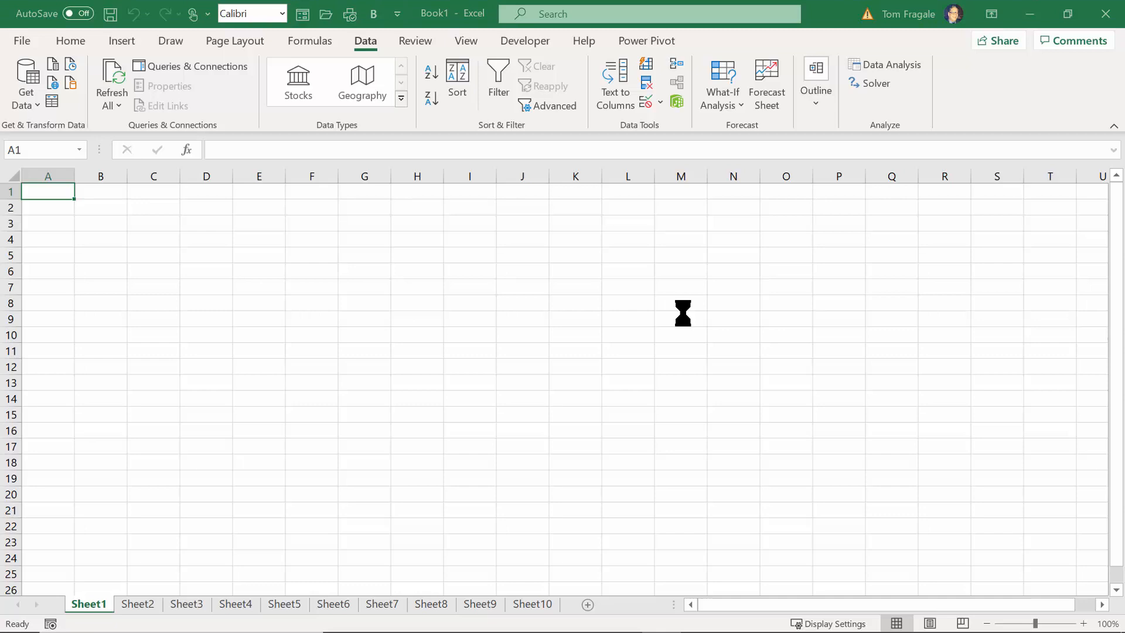
- Import StudentFile-TF-4.23.xlsx from the Desktop to open the Navigator
left_click(26, 83)
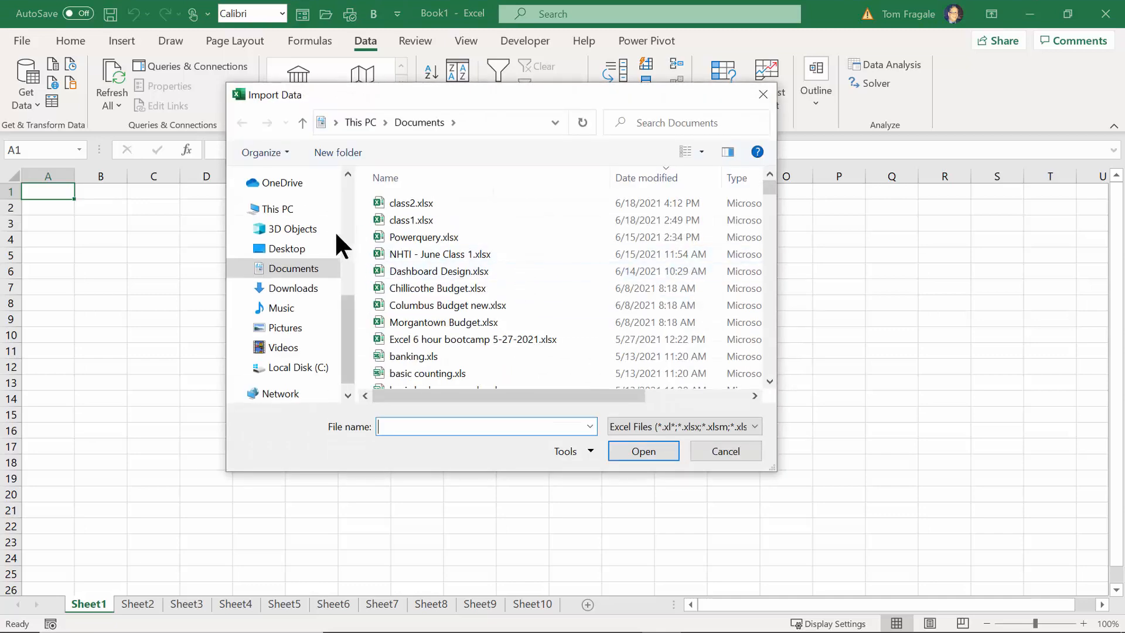
left_click(286, 248)
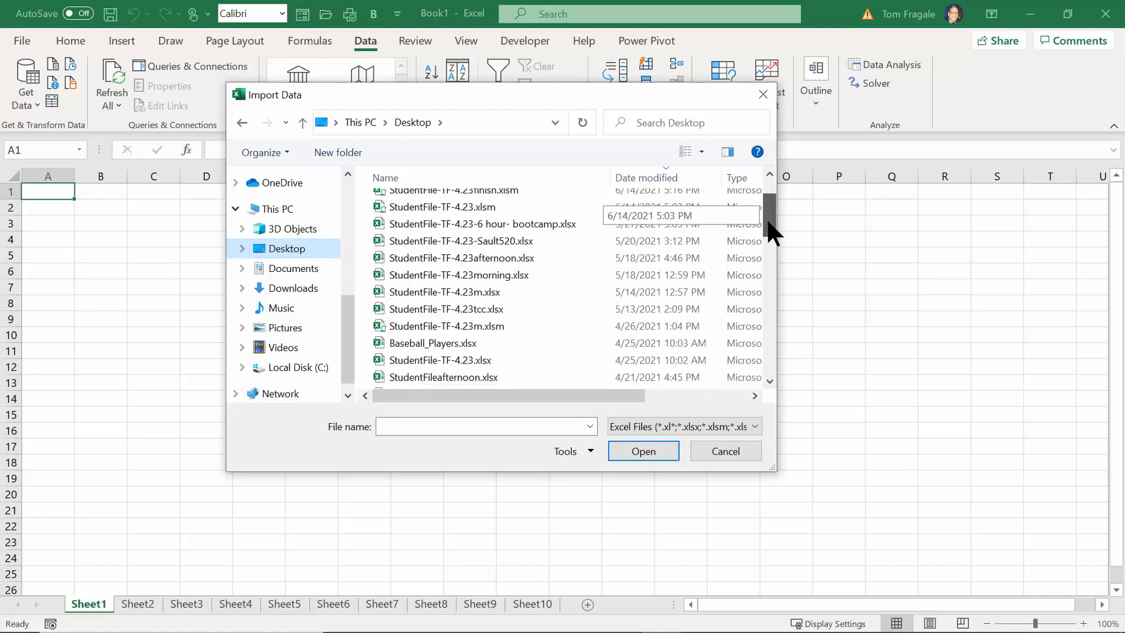
left_click(440, 338)
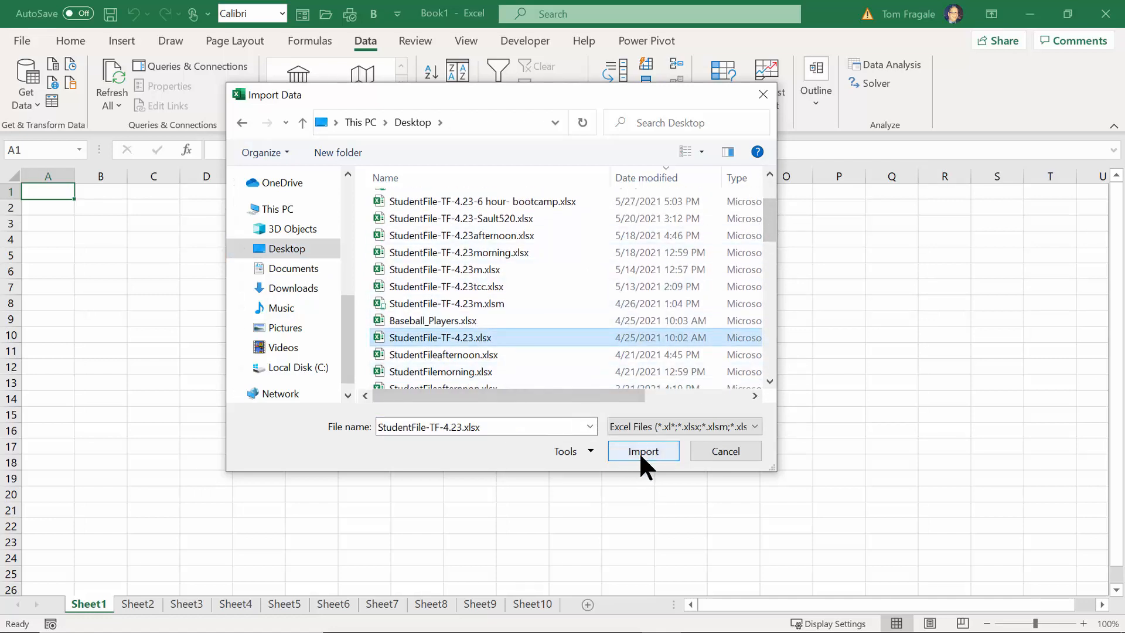
left_click(642, 451)
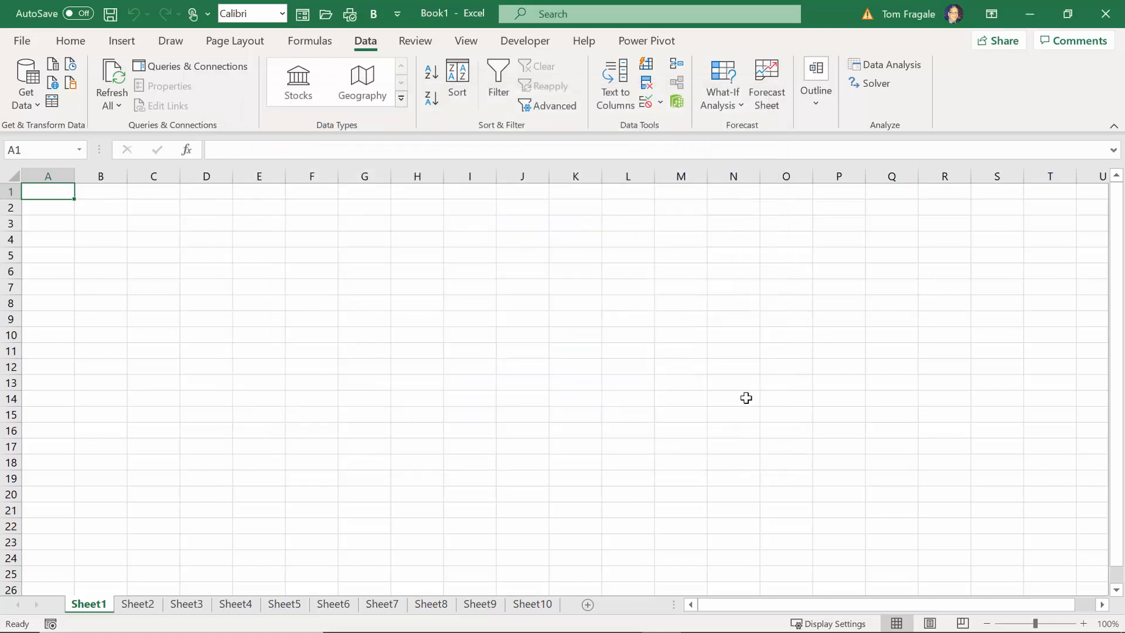
mouse_move(743, 415)
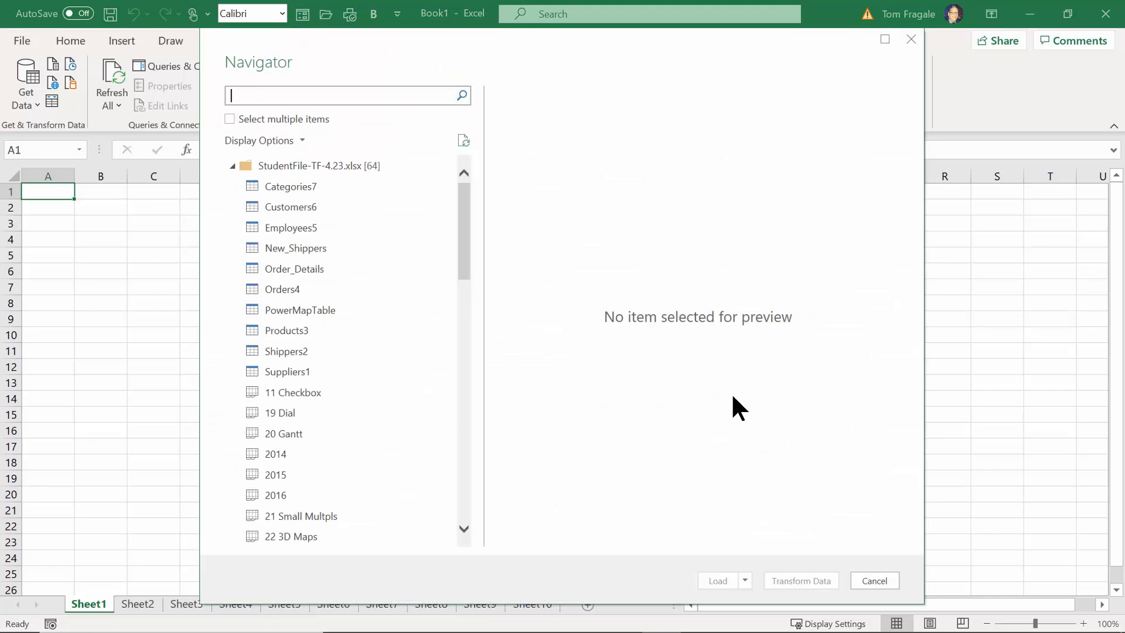
- Enable Select multiple items and check Categories7, New_Shippers, Shippers2 and the other tables
left_click(229, 119)
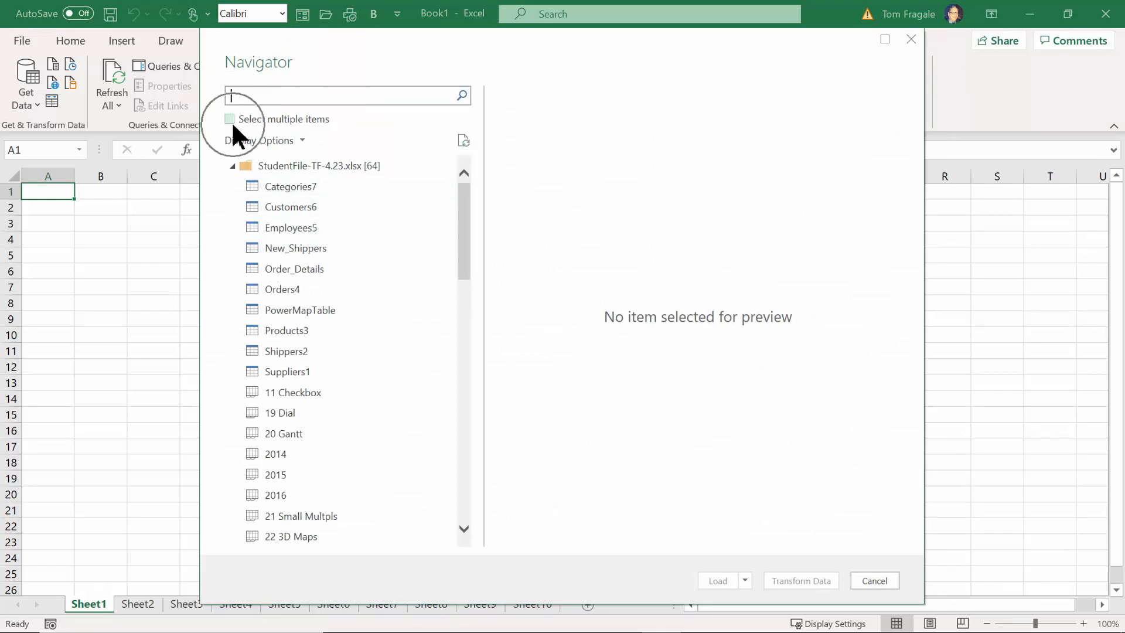
left_click(231, 119)
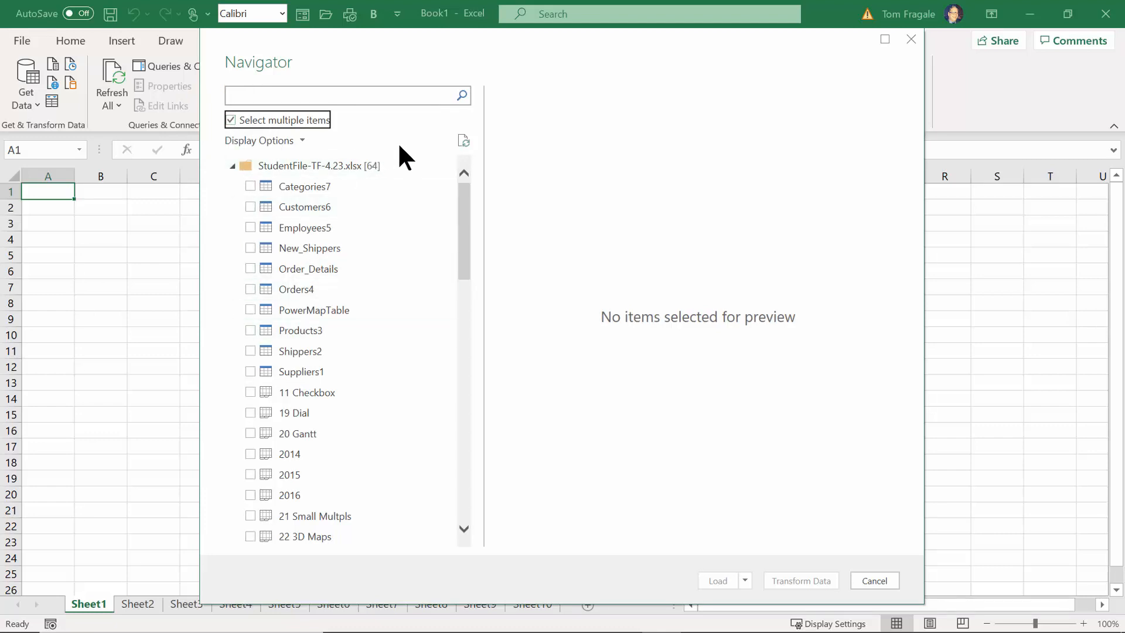
left_click(251, 186)
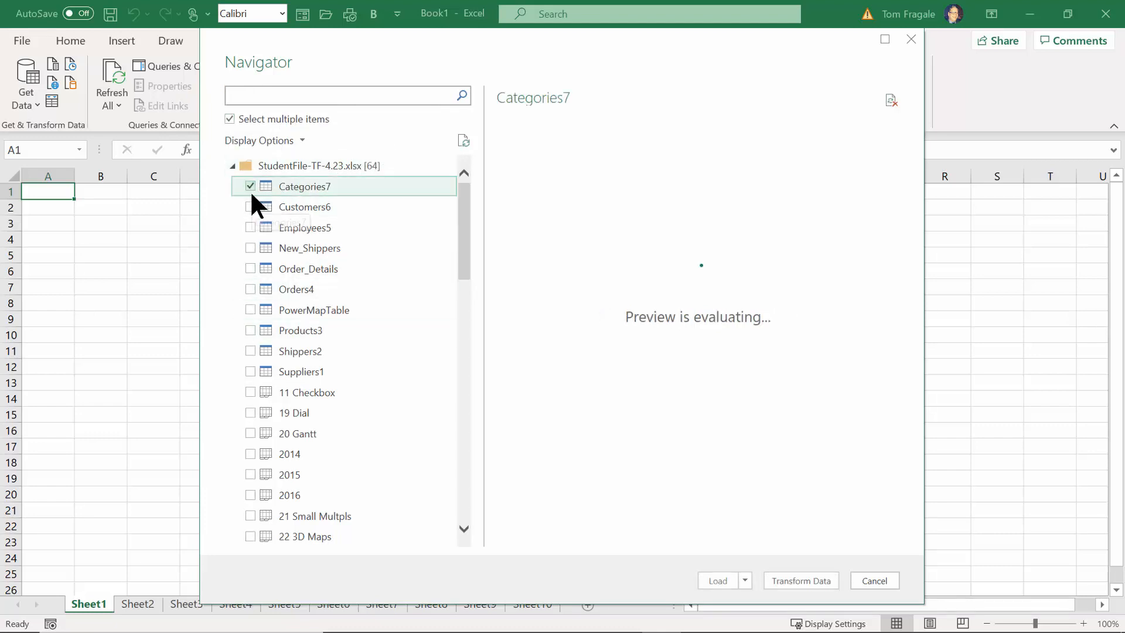
left_click(250, 227)
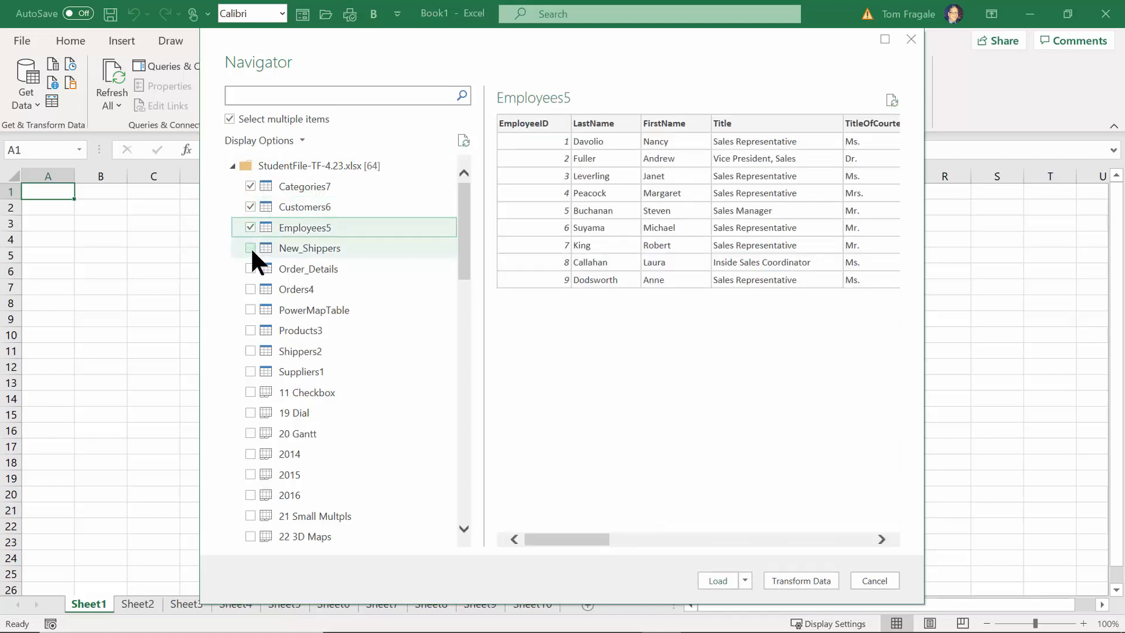
left_click(250, 268)
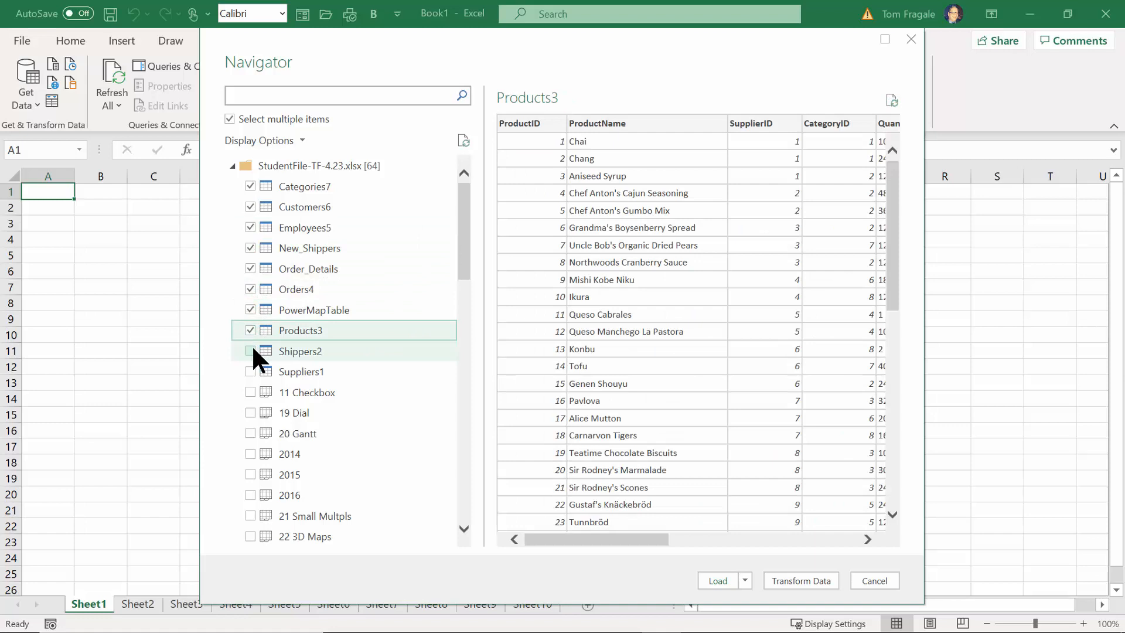
left_click(250, 371)
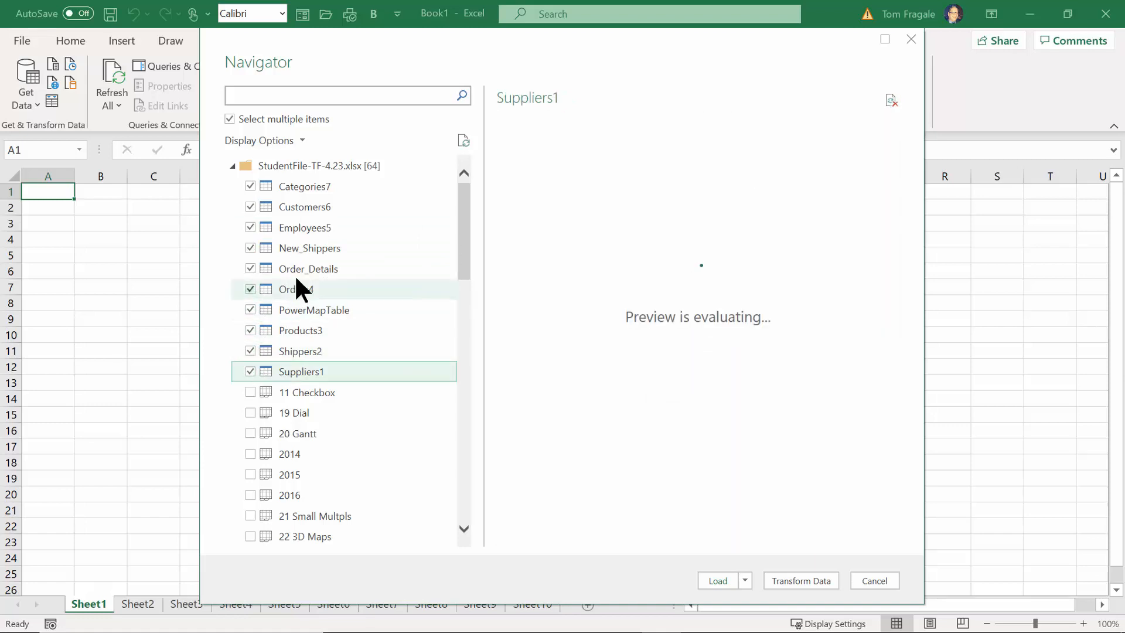
mouse_move(308, 274)
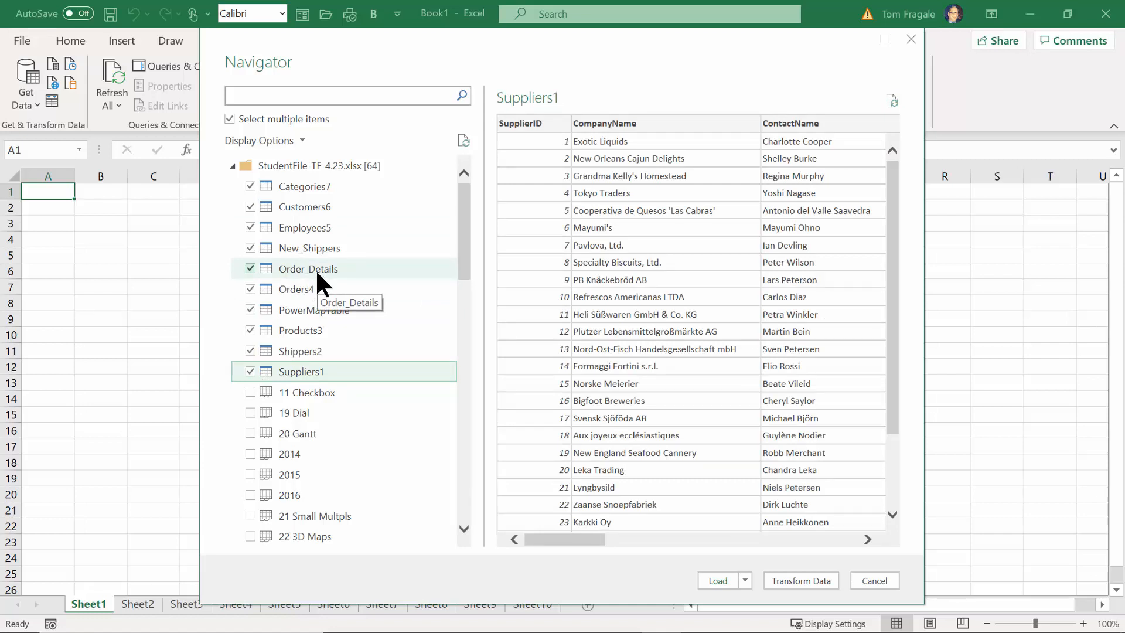
mouse_move(304, 228)
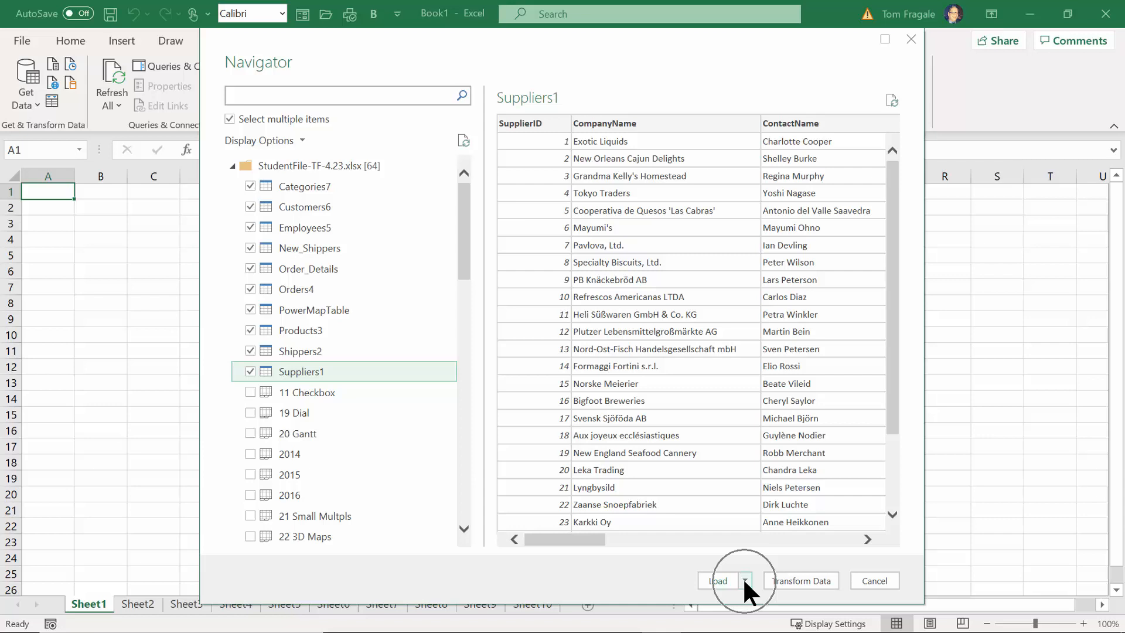
- Use Load To… to load the tables as Tables on new worksheets
left_click(745, 580)
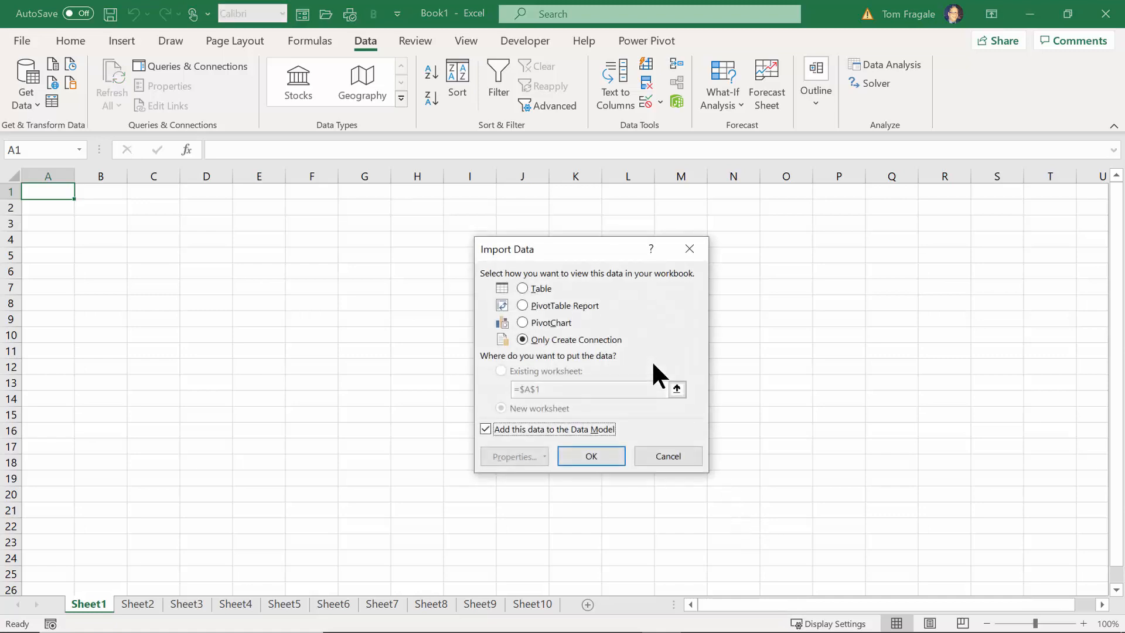
left_click(522, 287)
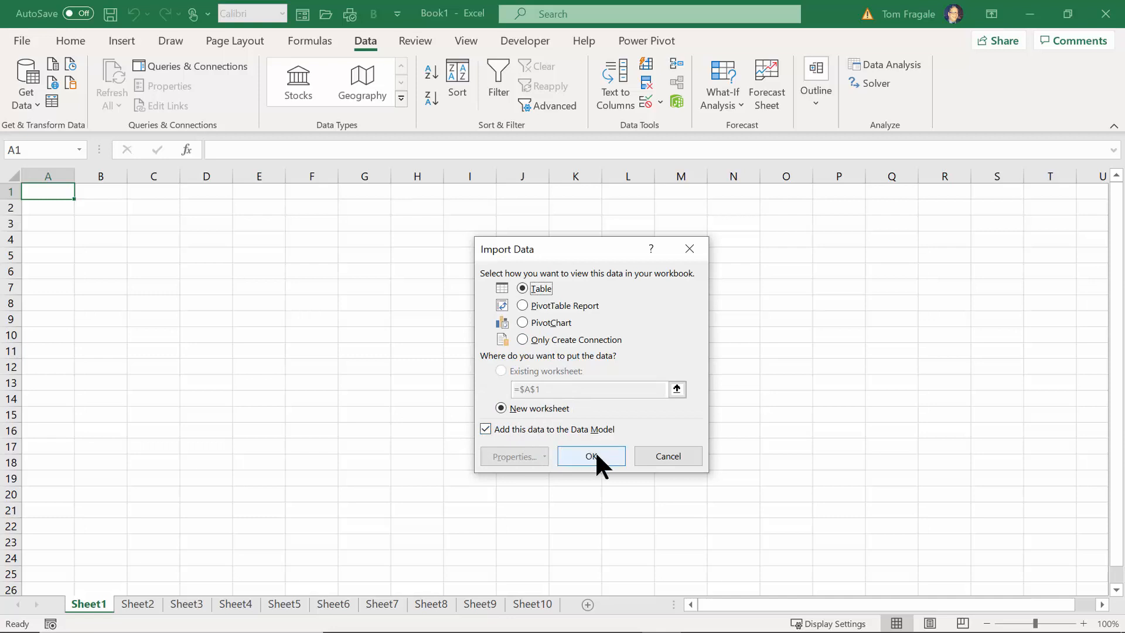
left_click(590, 455)
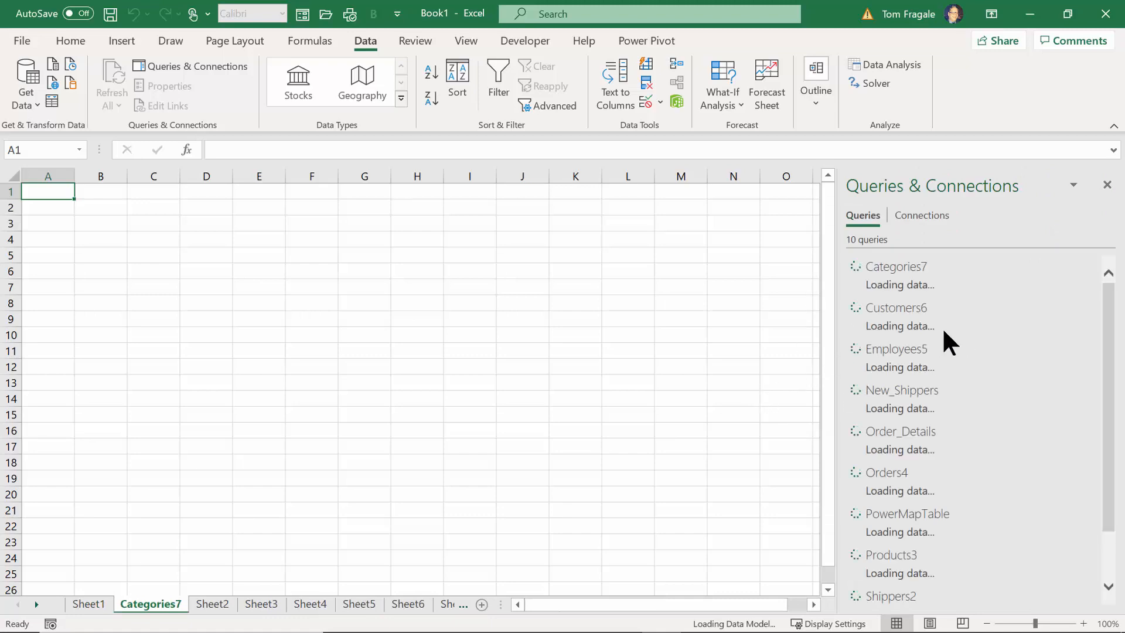
mouse_move(784, 317)
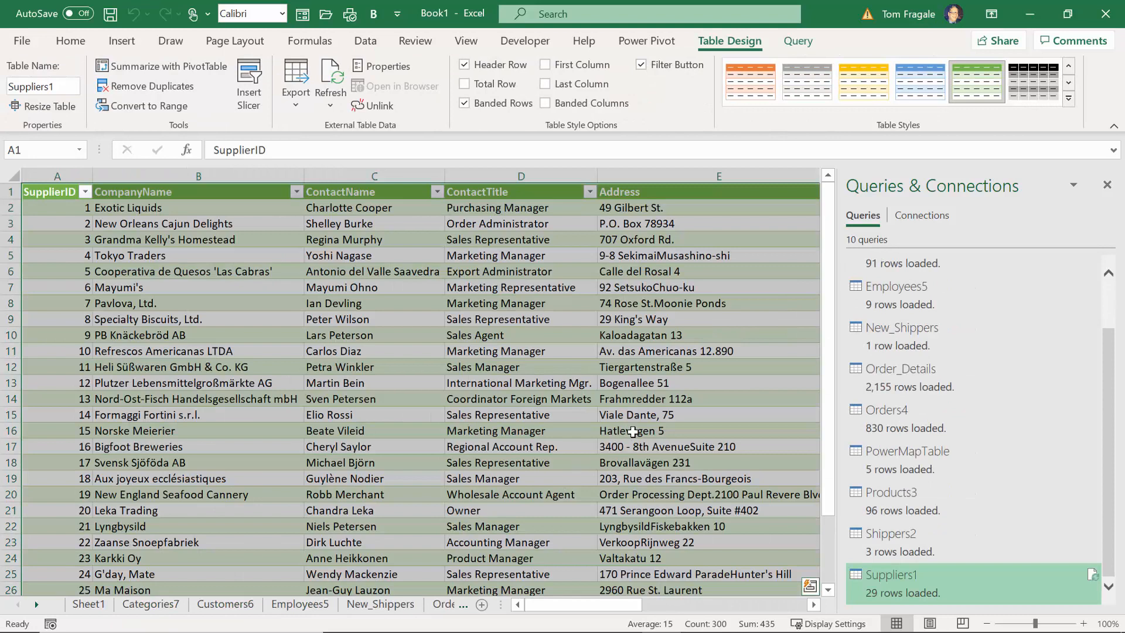
mouse_move(954, 267)
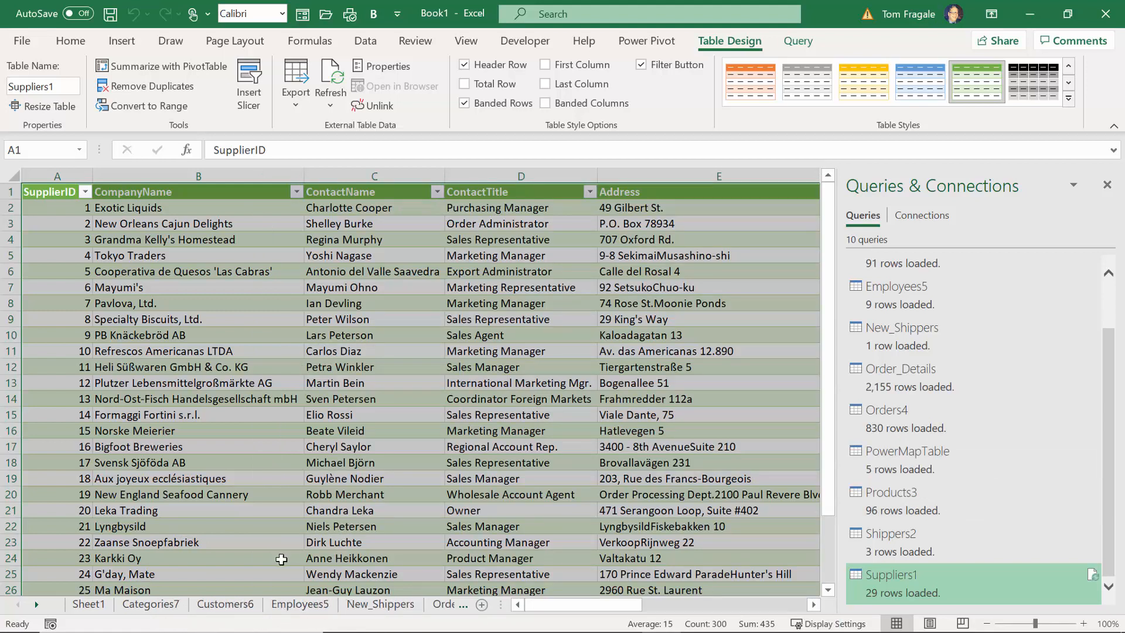
- Wait for all ten queries to finish loading, e.g. Suppliers1 with 29 rows
left_click(225, 604)
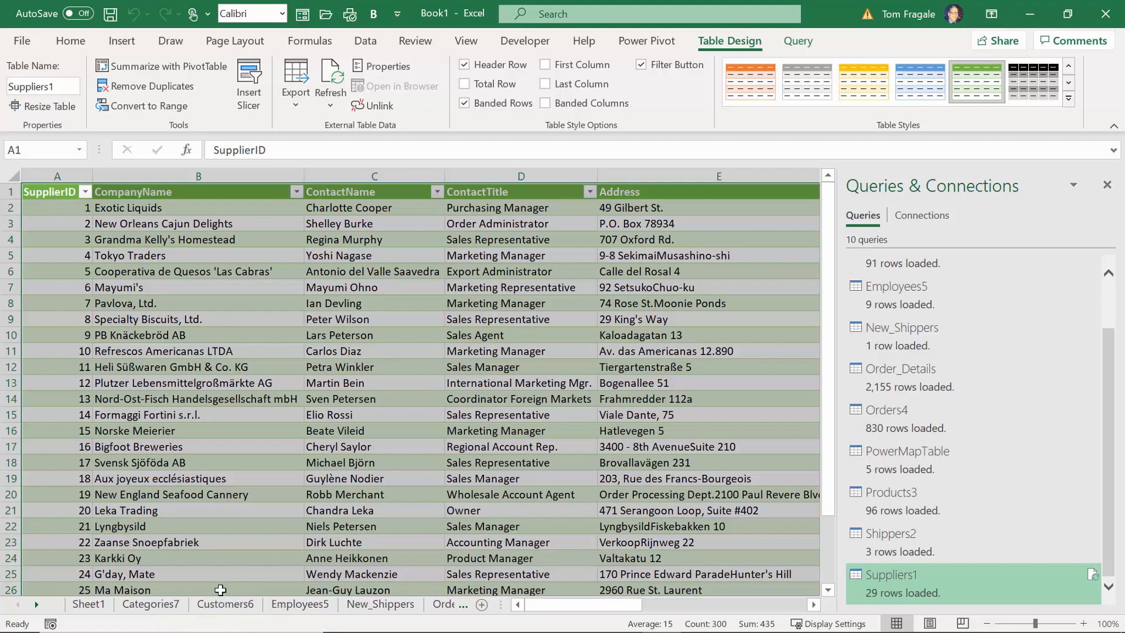
mouse_move(297, 446)
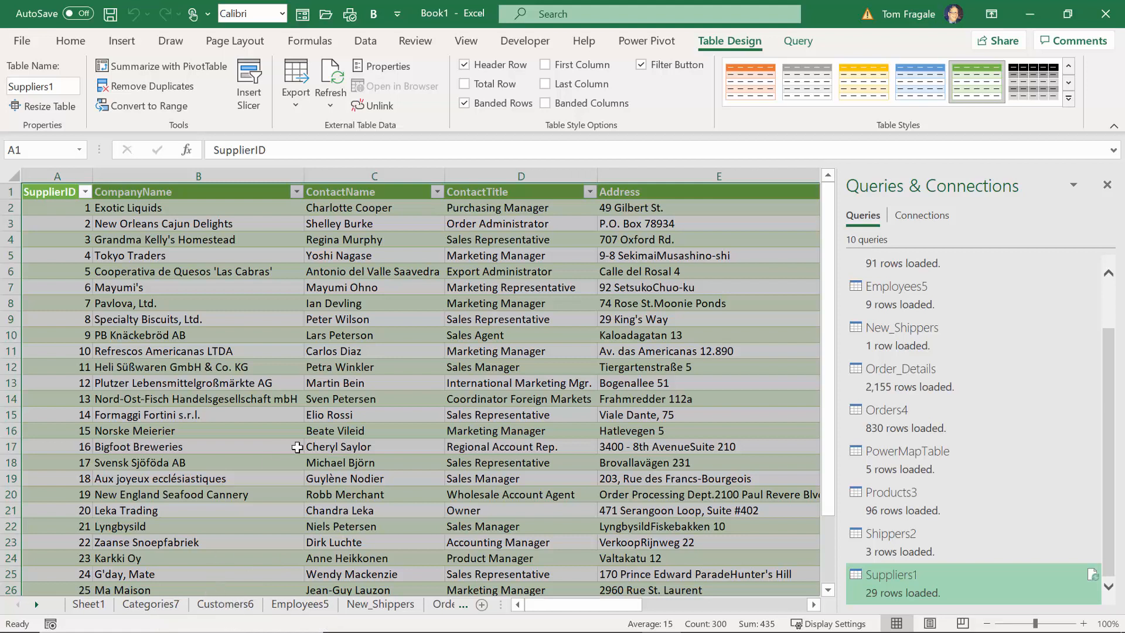
mouse_move(310, 440)
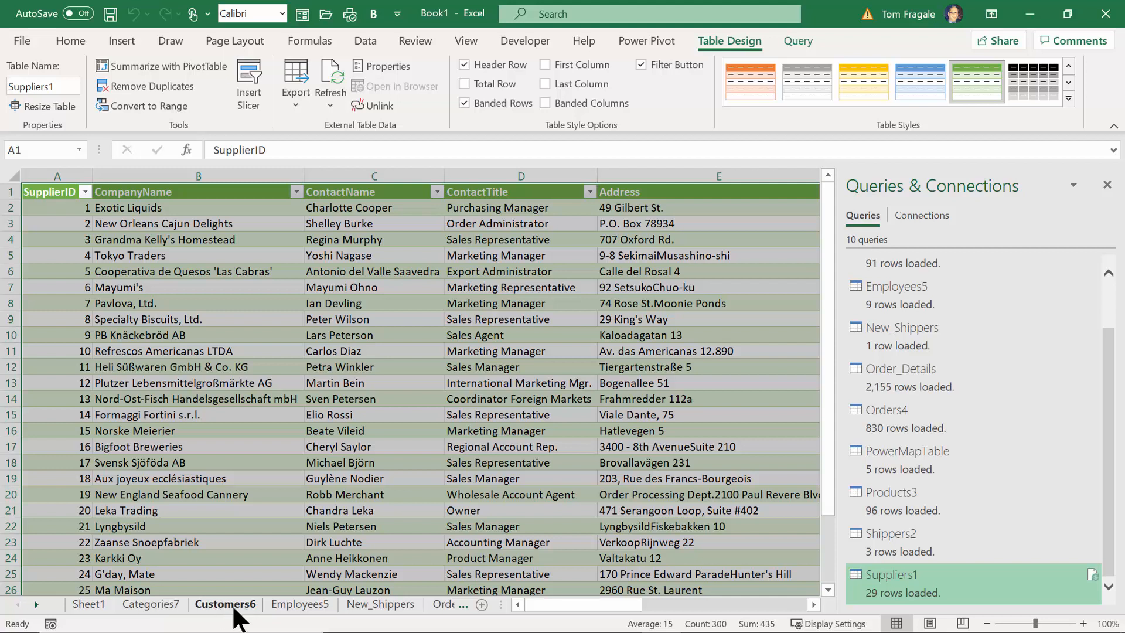
left_click(151, 603)
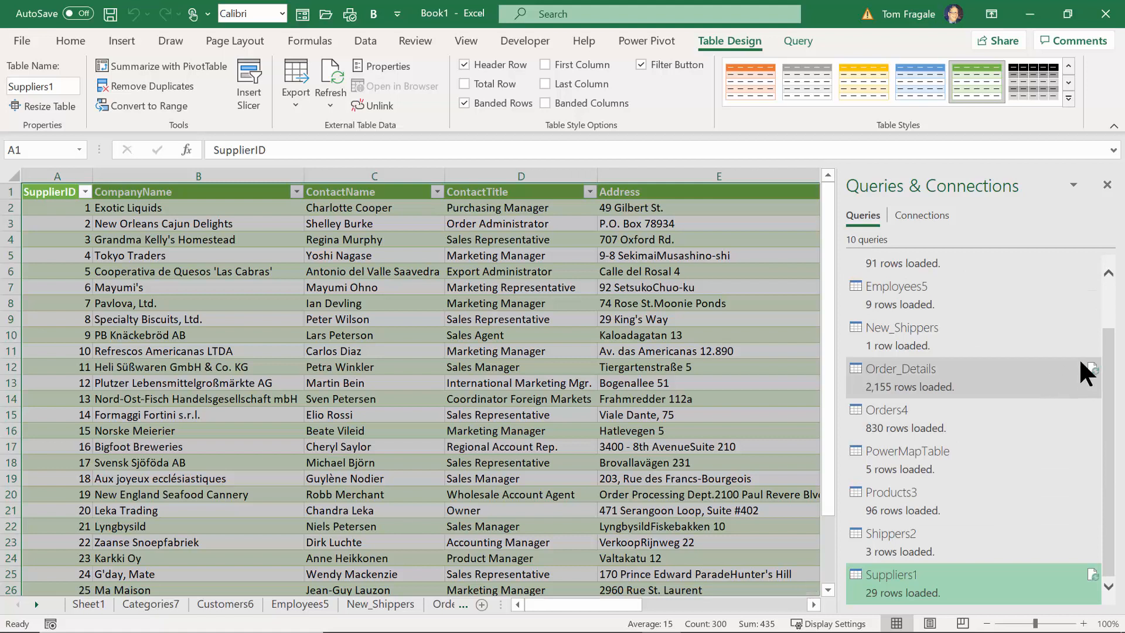
scroll("down", 3)
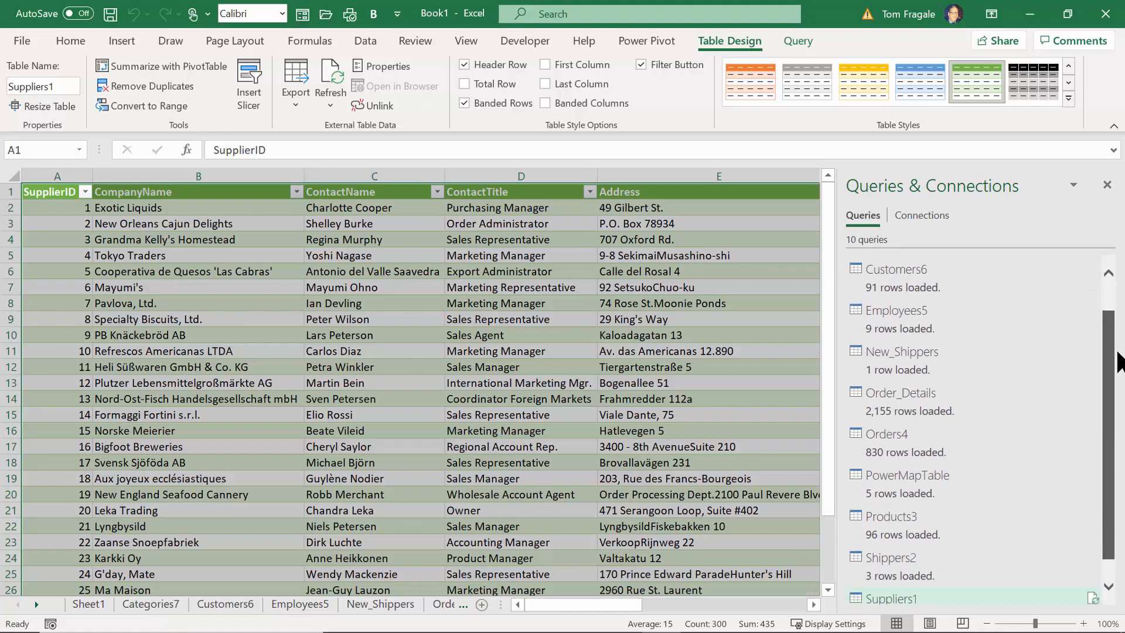